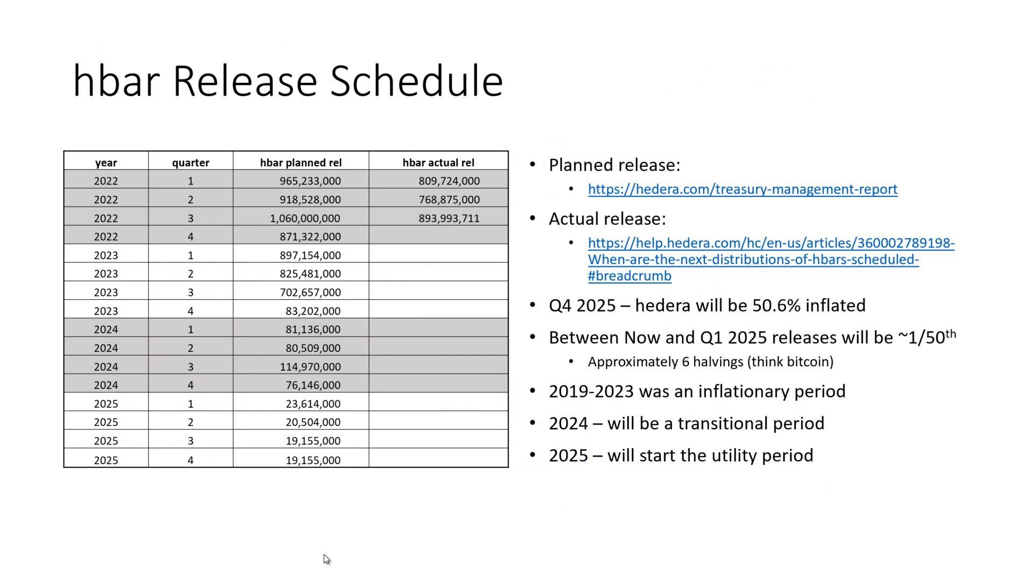
mouse_move(296, 448)
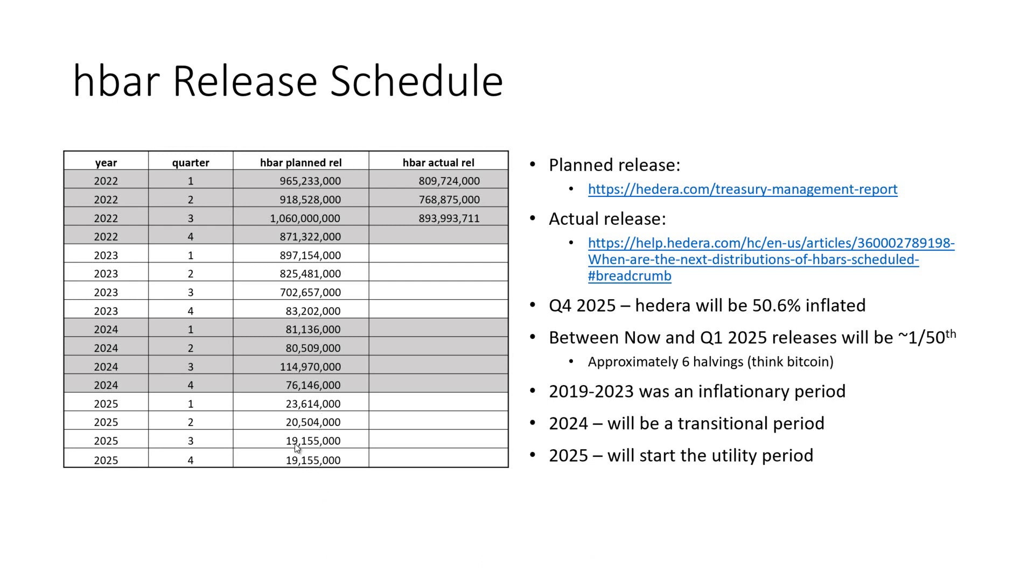
mouse_move(293, 381)
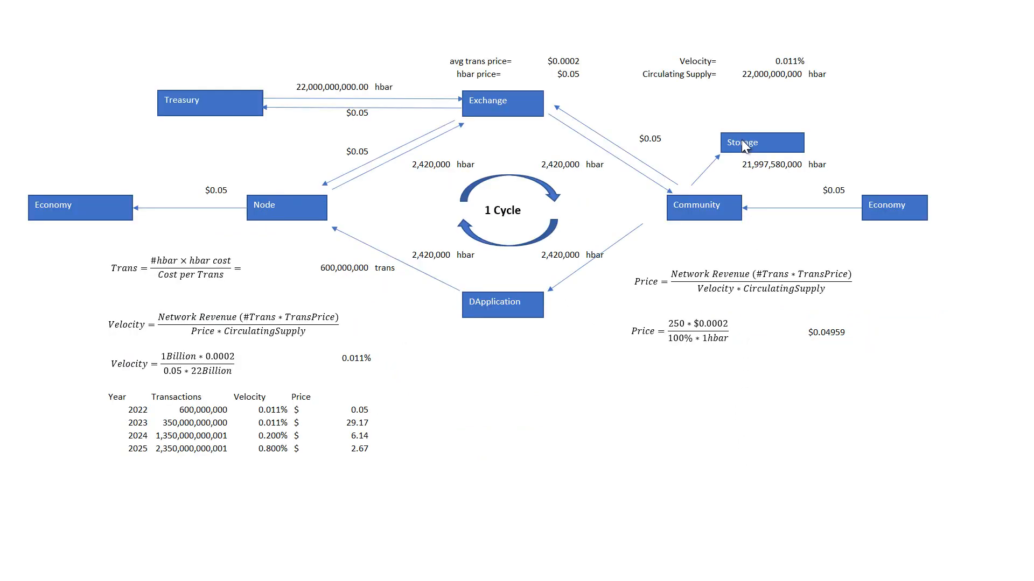
mouse_move(753, 90)
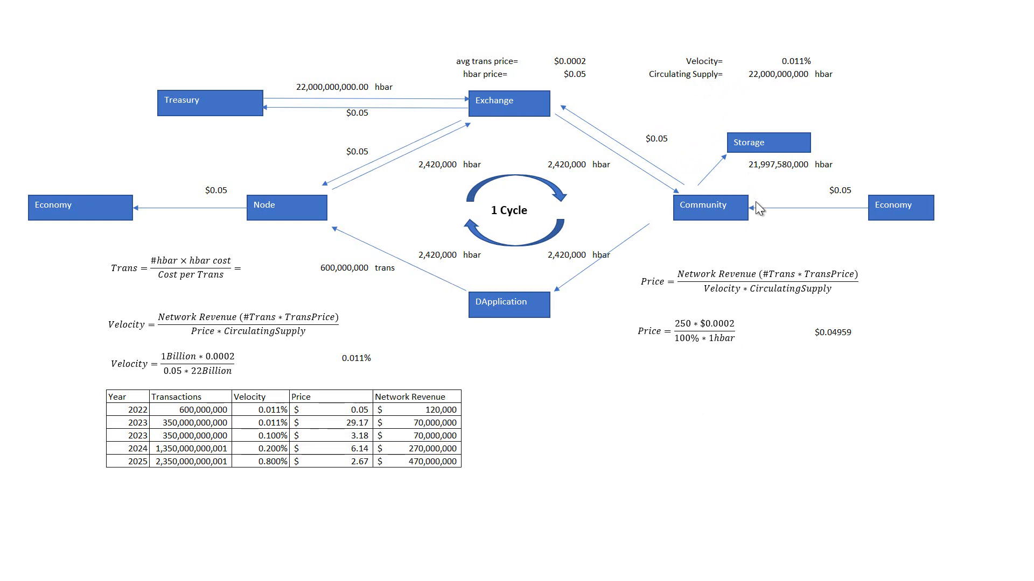
mouse_move(759, 178)
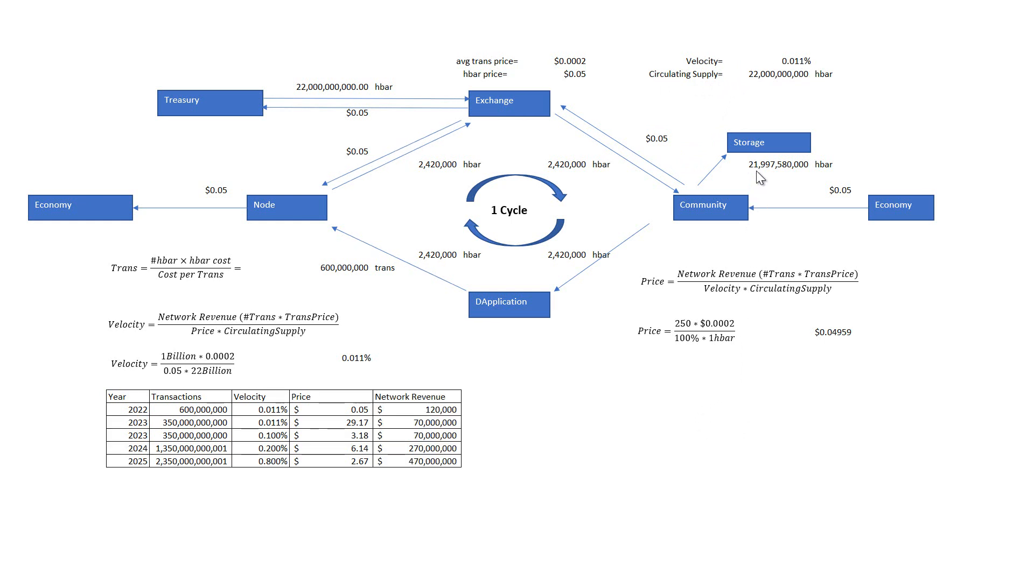
mouse_move(432, 178)
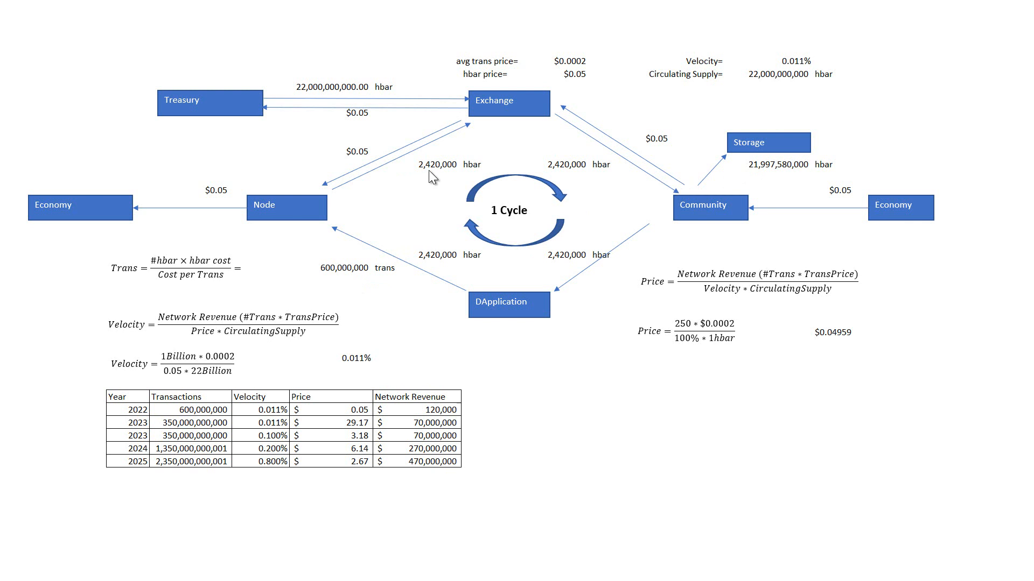
mouse_move(441, 184)
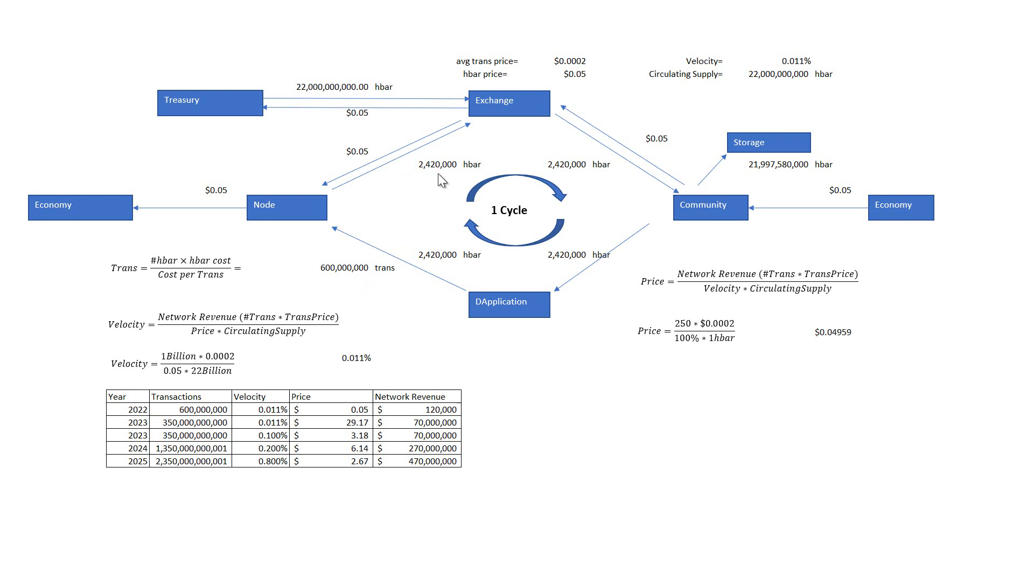
mouse_move(464, 223)
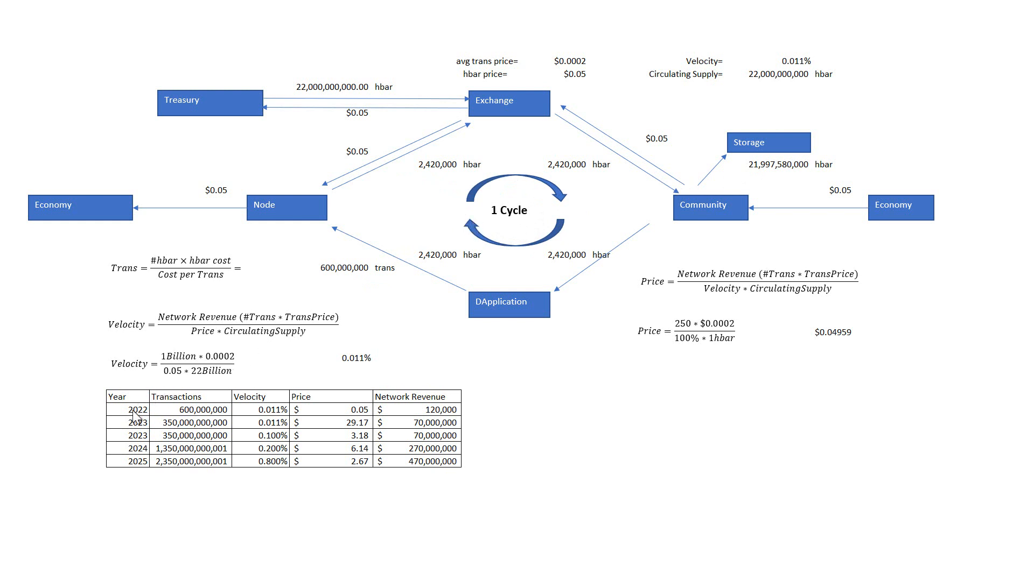
mouse_move(438, 499)
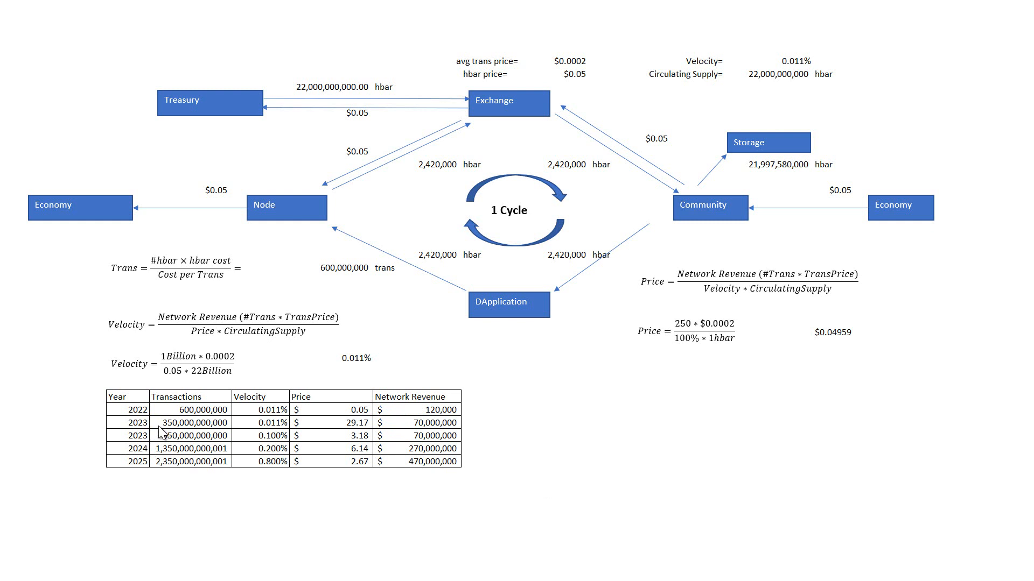
mouse_move(251, 444)
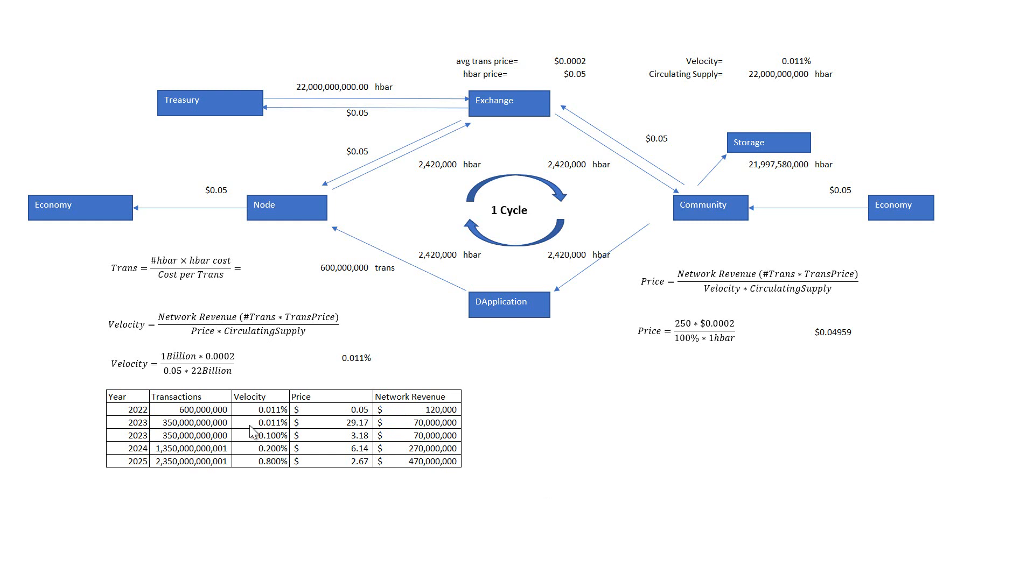
mouse_move(310, 428)
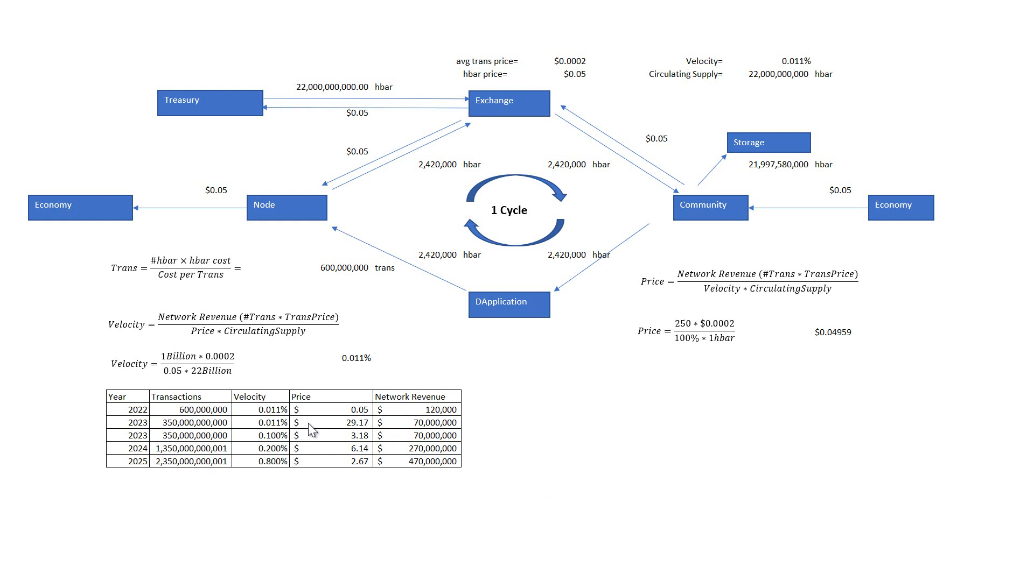
mouse_move(263, 459)
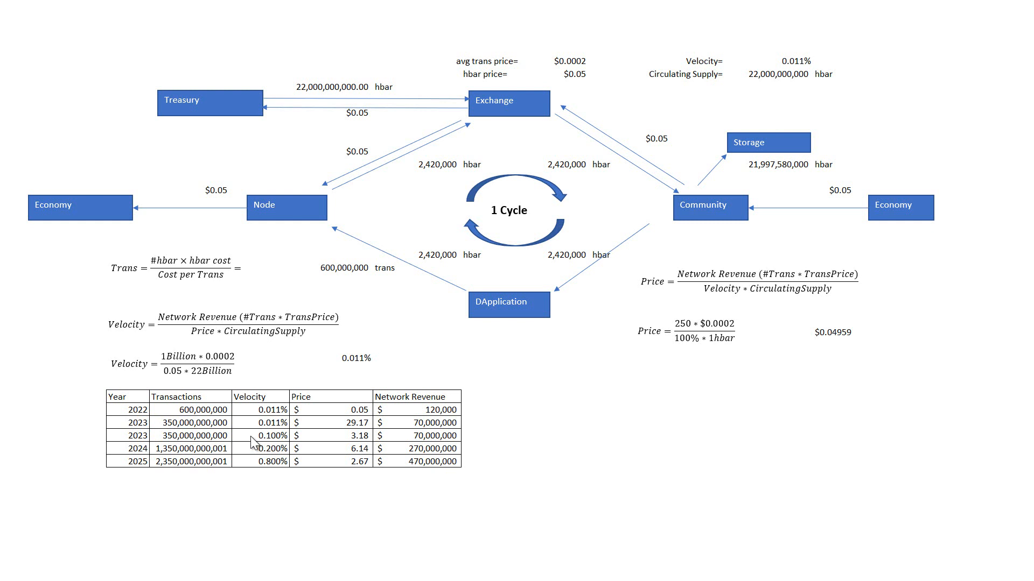
mouse_move(395, 443)
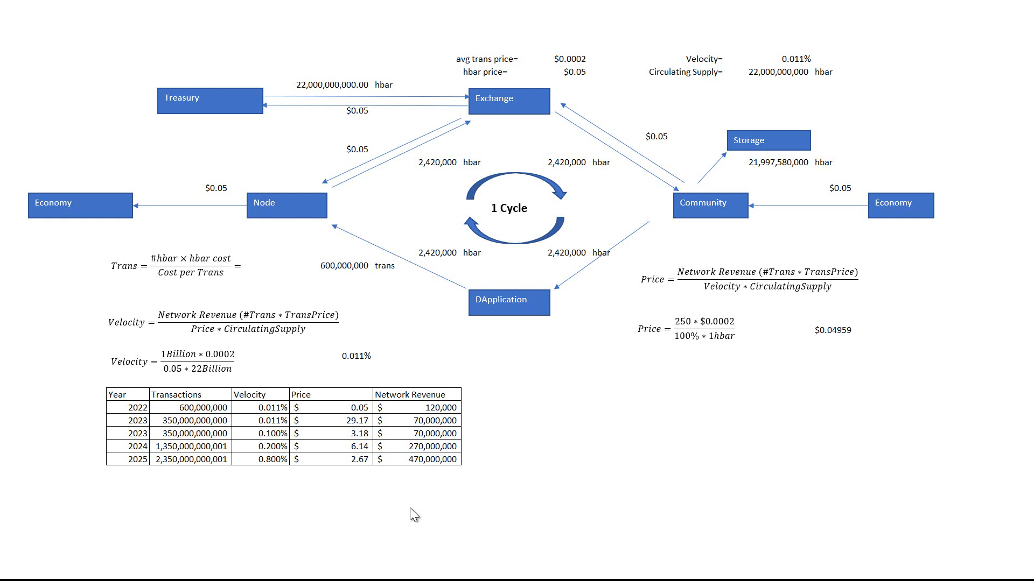
mouse_move(177, 491)
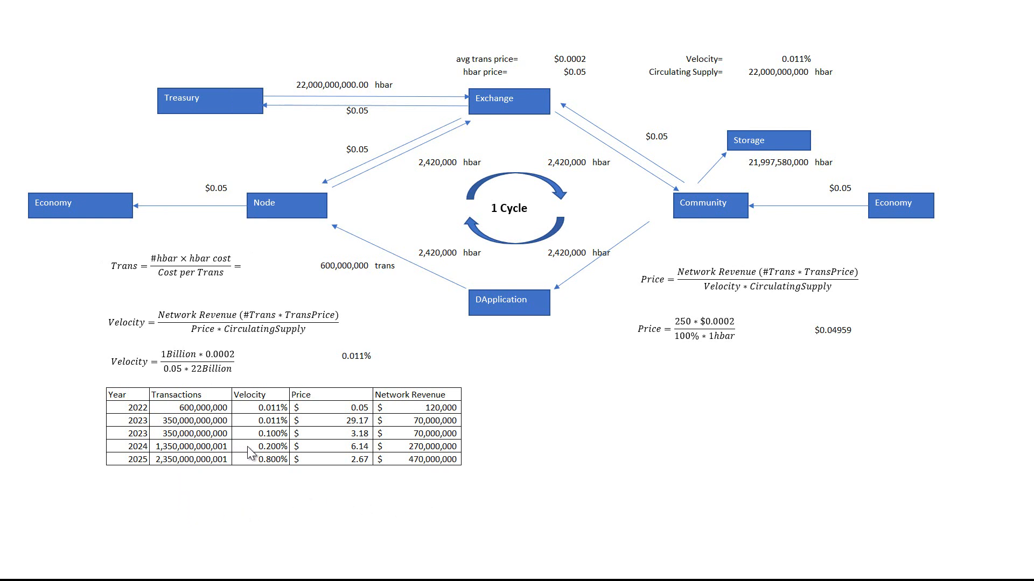
mouse_move(354, 448)
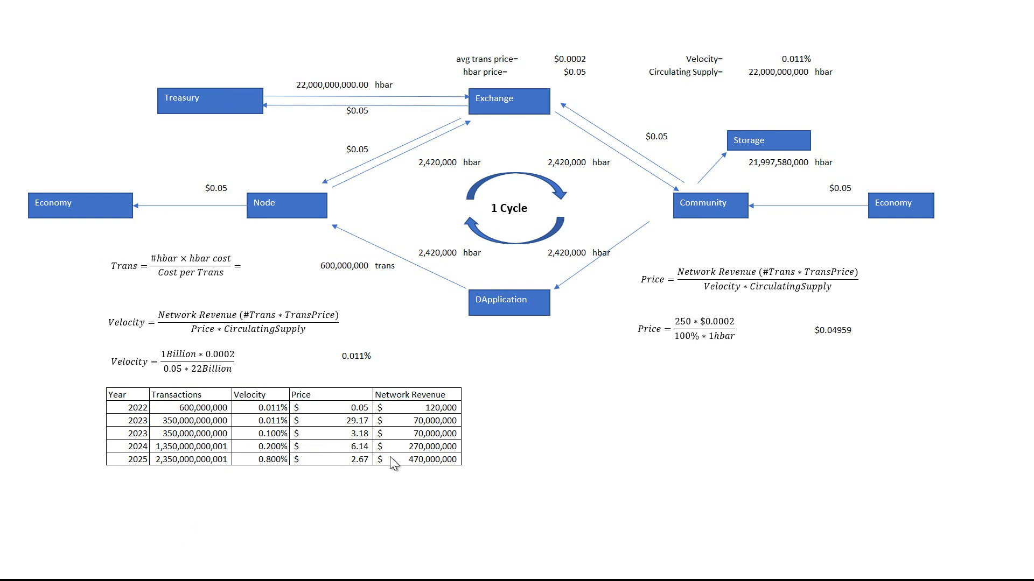
scroll(down, 3)
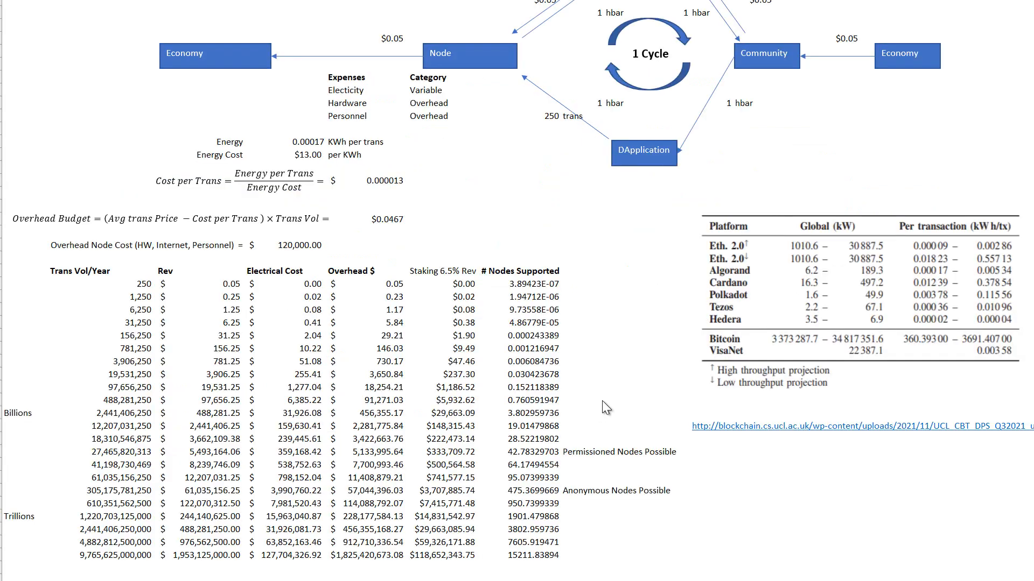
mouse_move(631, 134)
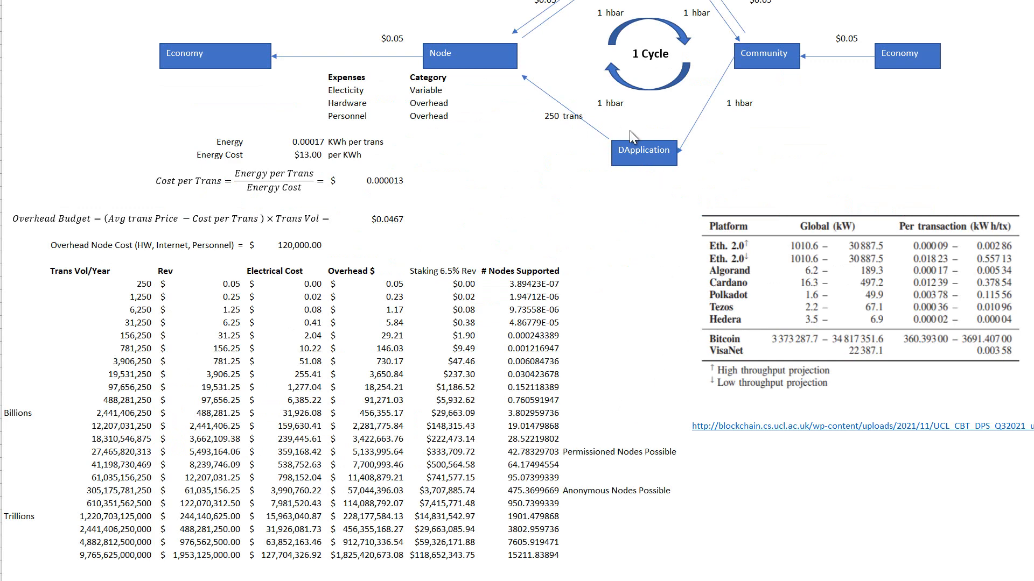
mouse_move(390, 83)
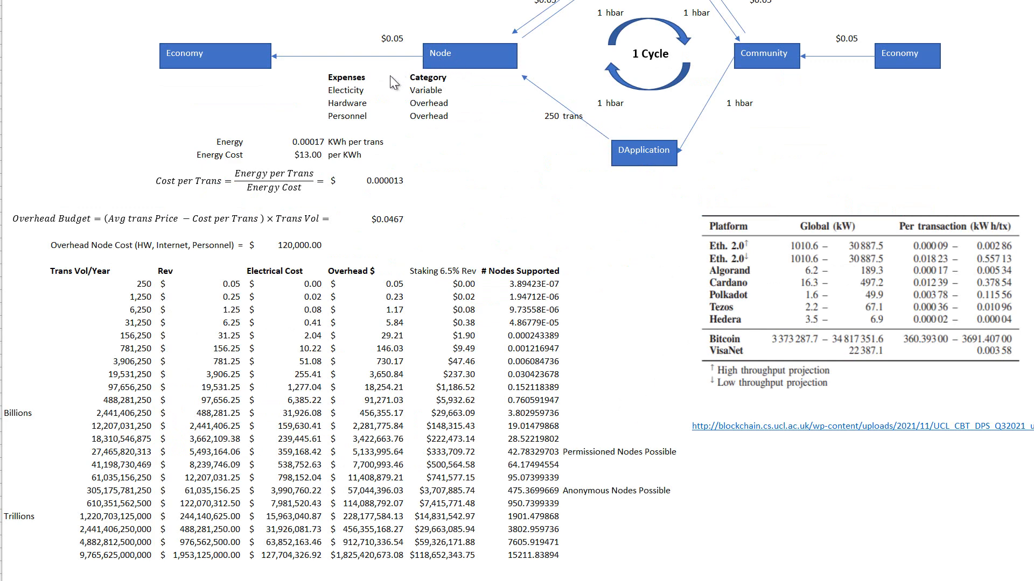
mouse_move(353, 110)
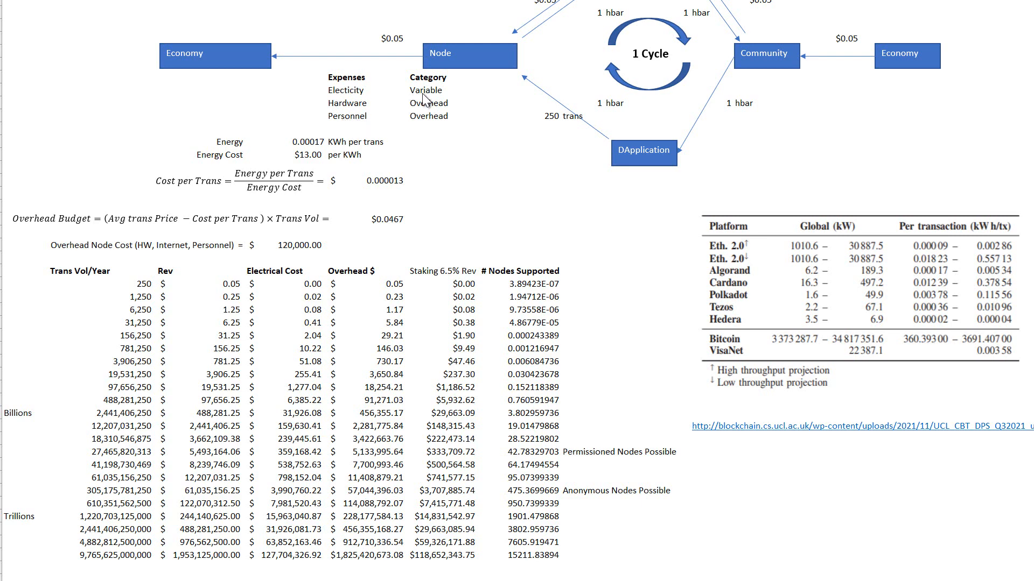
mouse_move(411, 130)
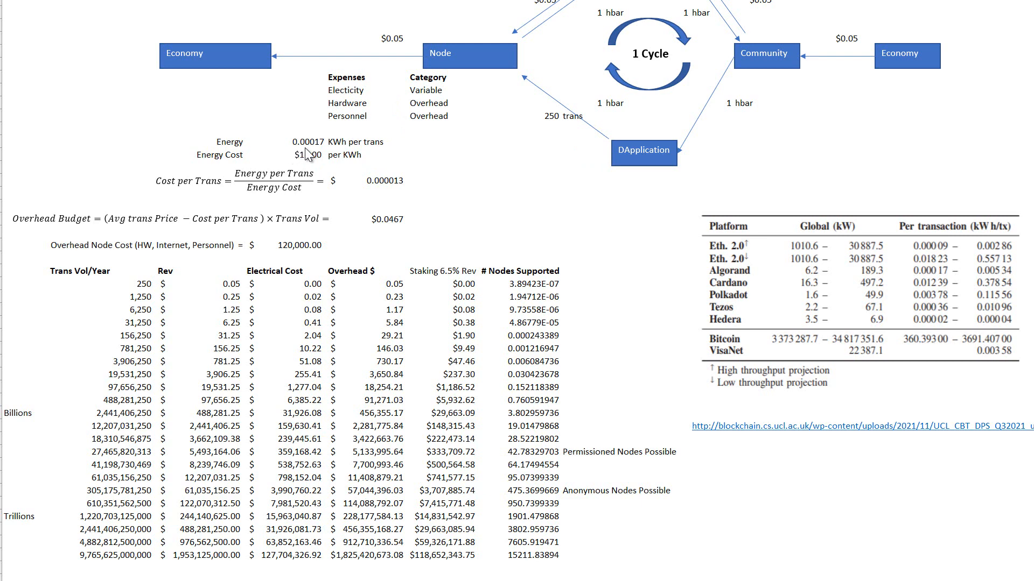
text(13.00)
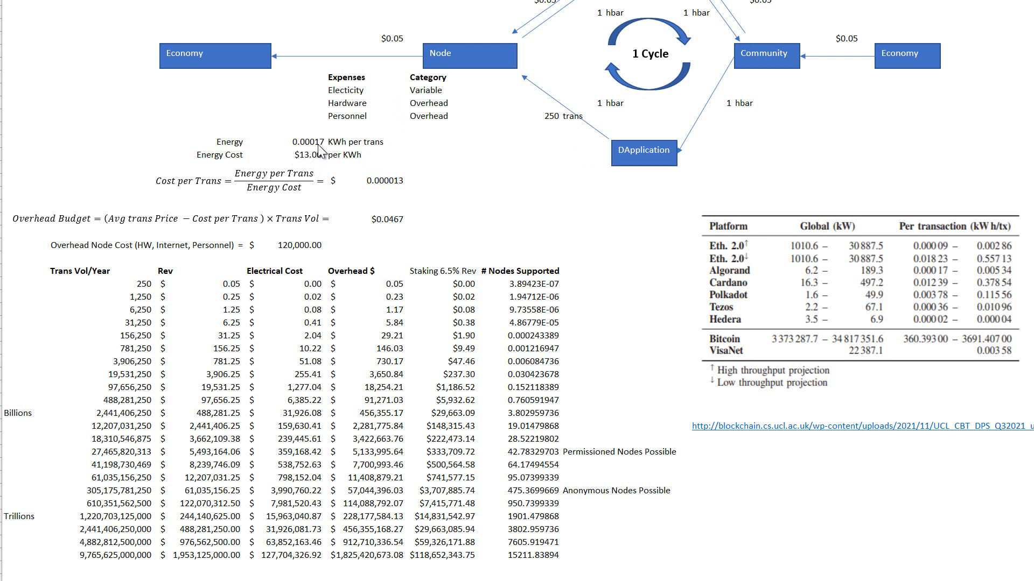
mouse_move(381, 153)
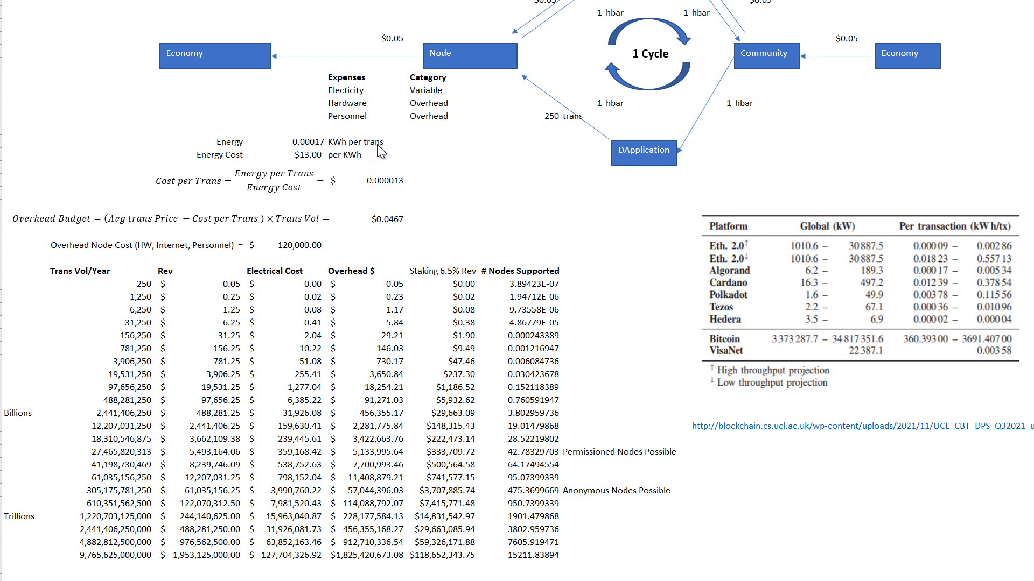
mouse_move(283, 161)
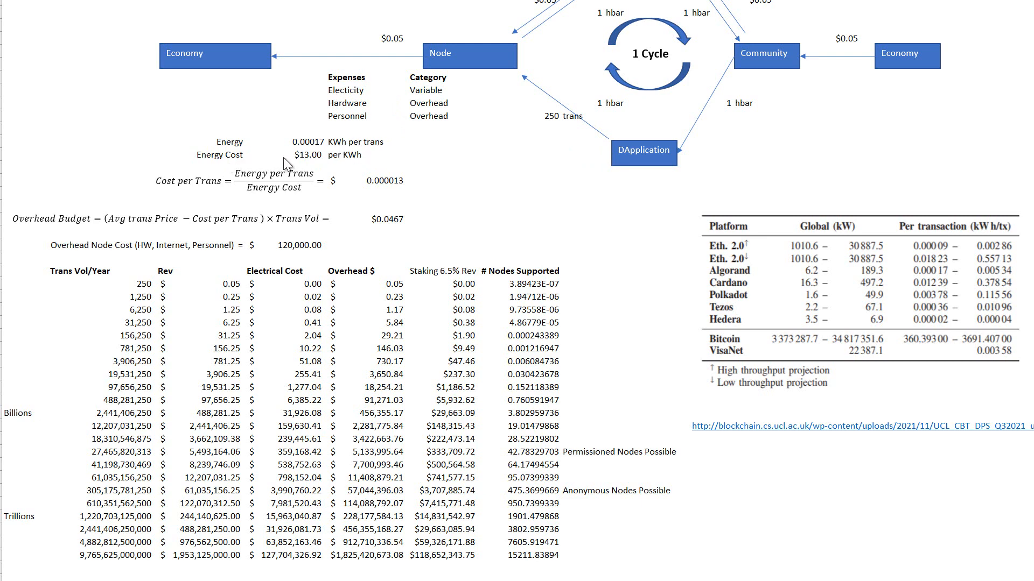
mouse_move(353, 165)
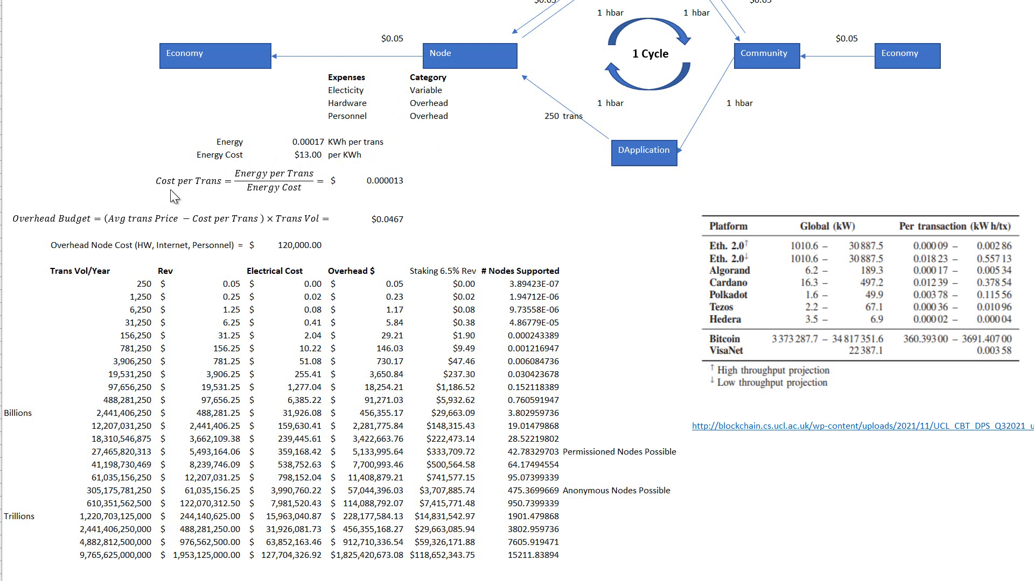
mouse_move(198, 193)
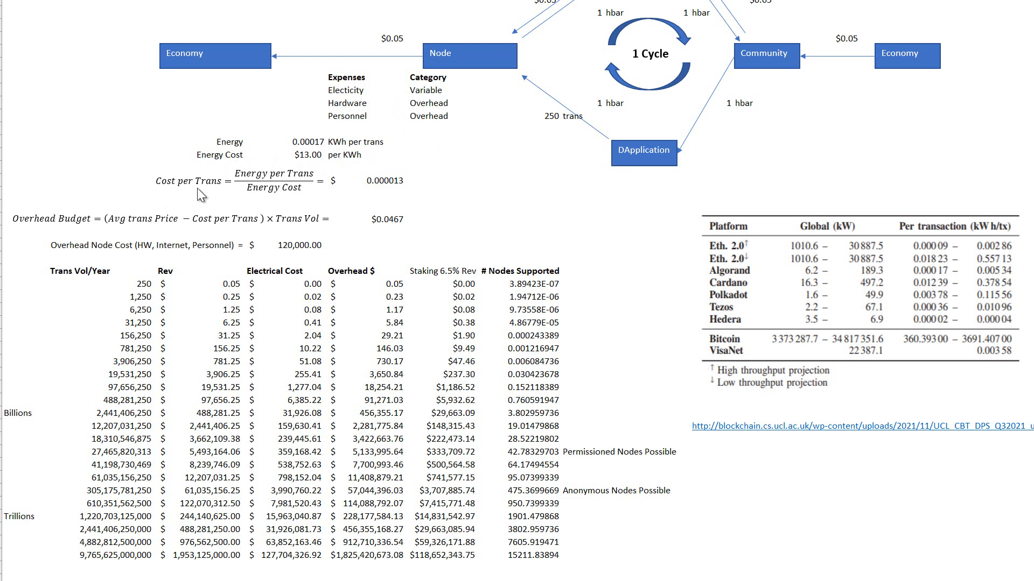
mouse_move(375, 193)
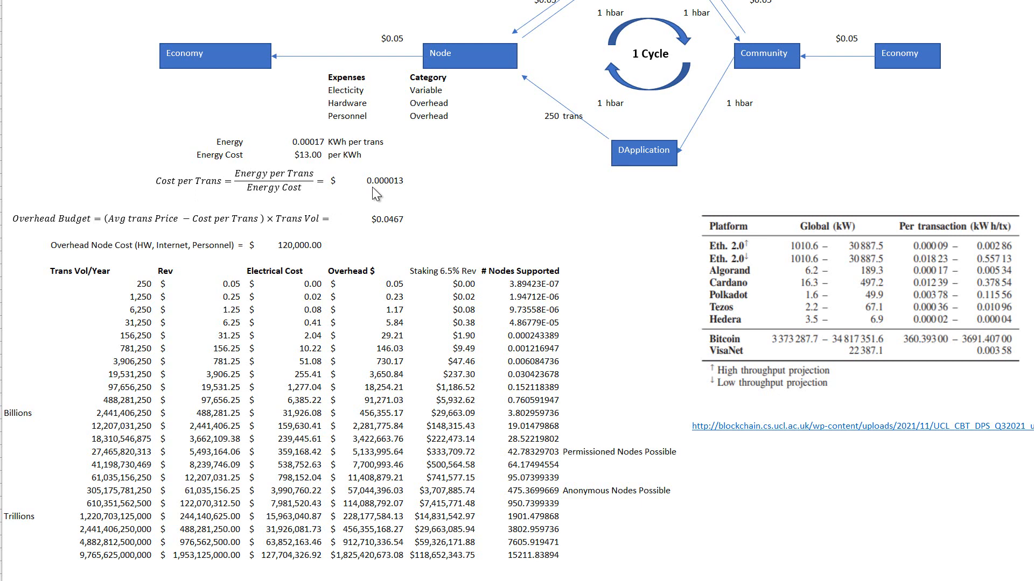
mouse_move(169, 194)
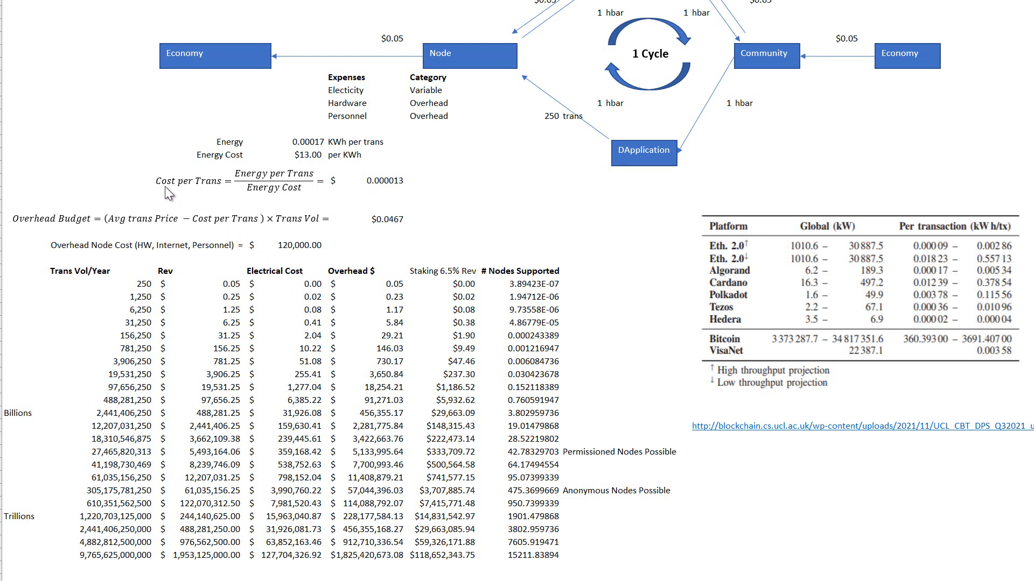
mouse_move(99, 223)
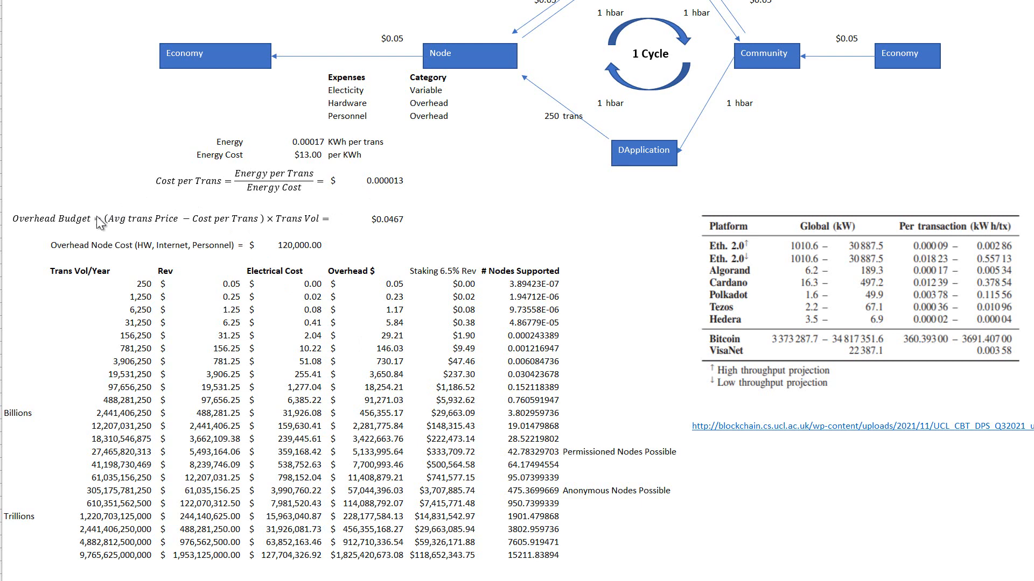
mouse_move(77, 252)
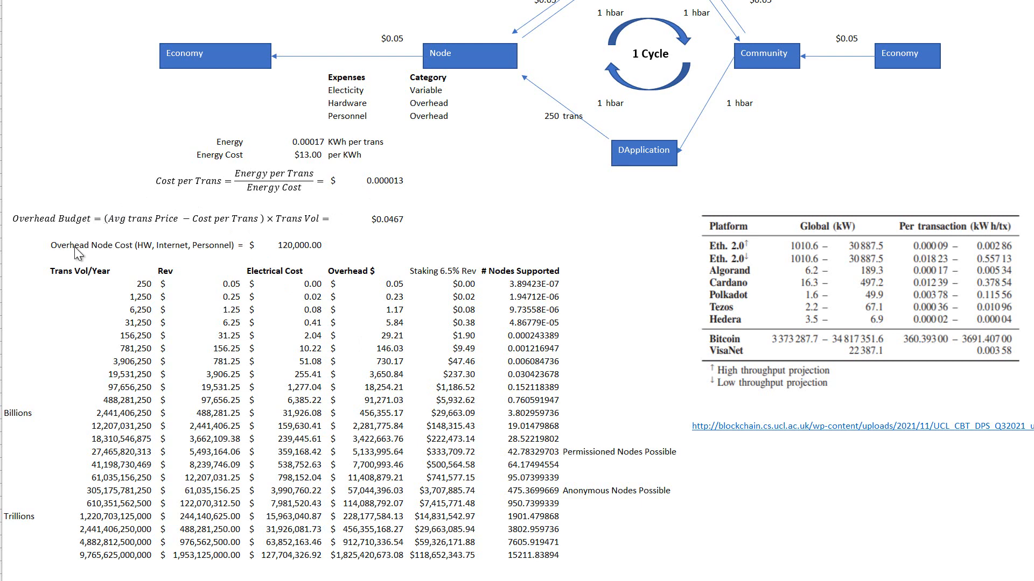
mouse_move(99, 251)
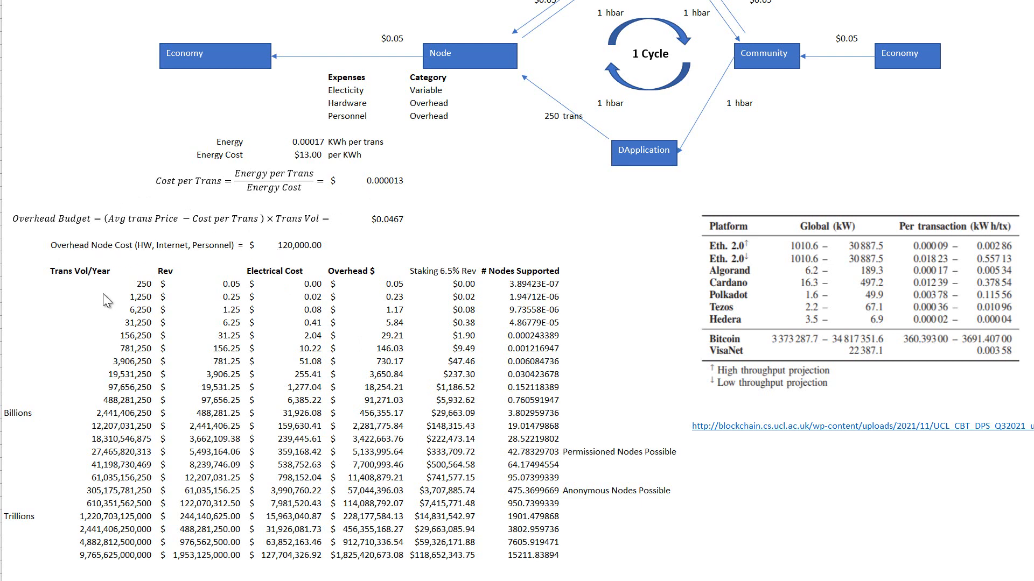
mouse_move(108, 277)
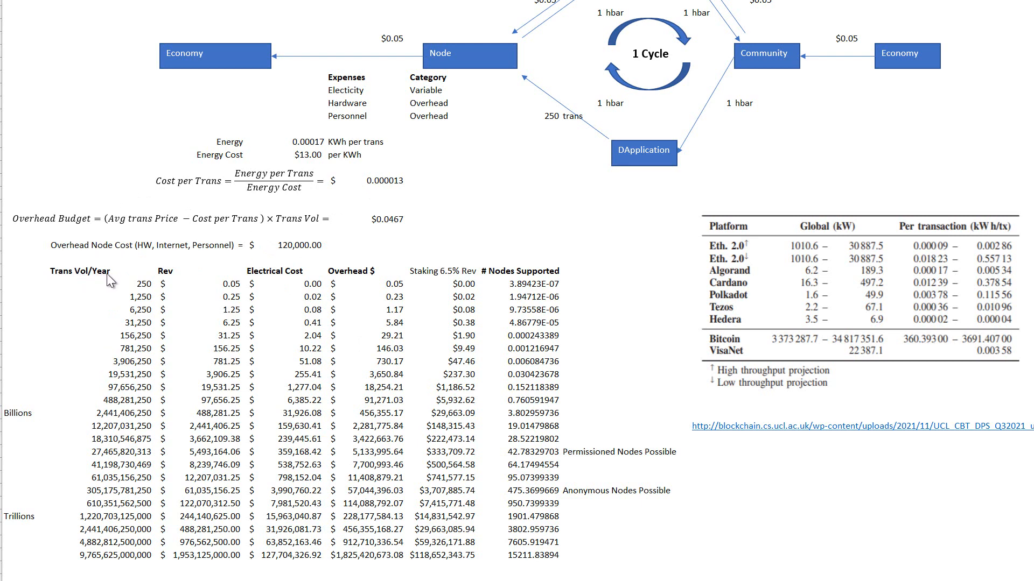
mouse_move(119, 333)
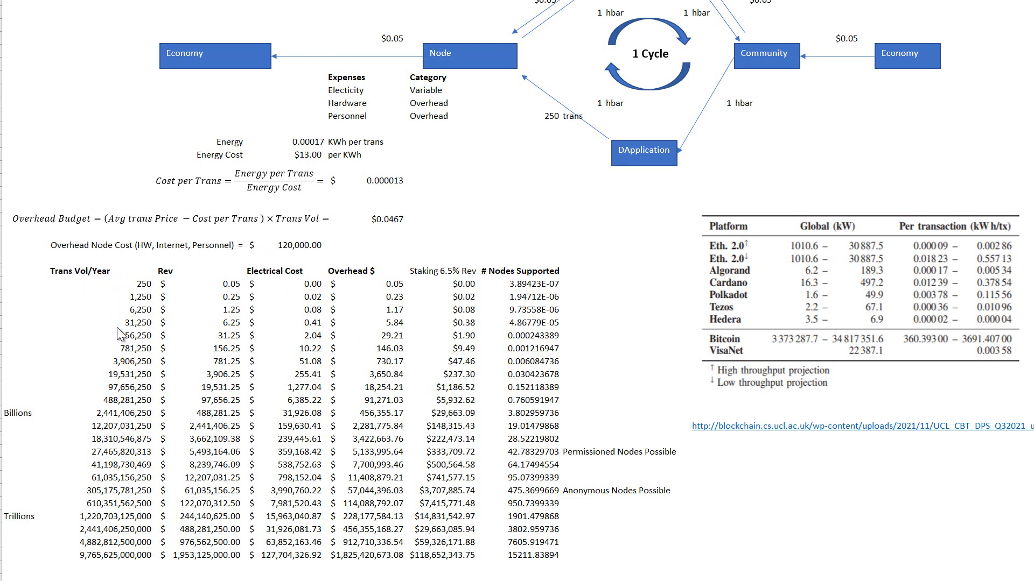
mouse_move(534, 295)
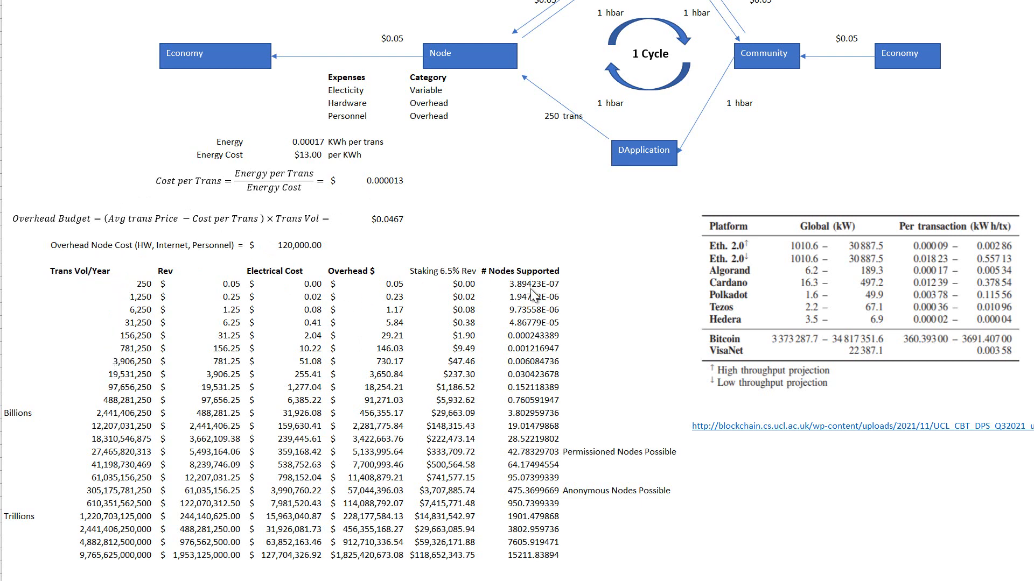
mouse_move(541, 416)
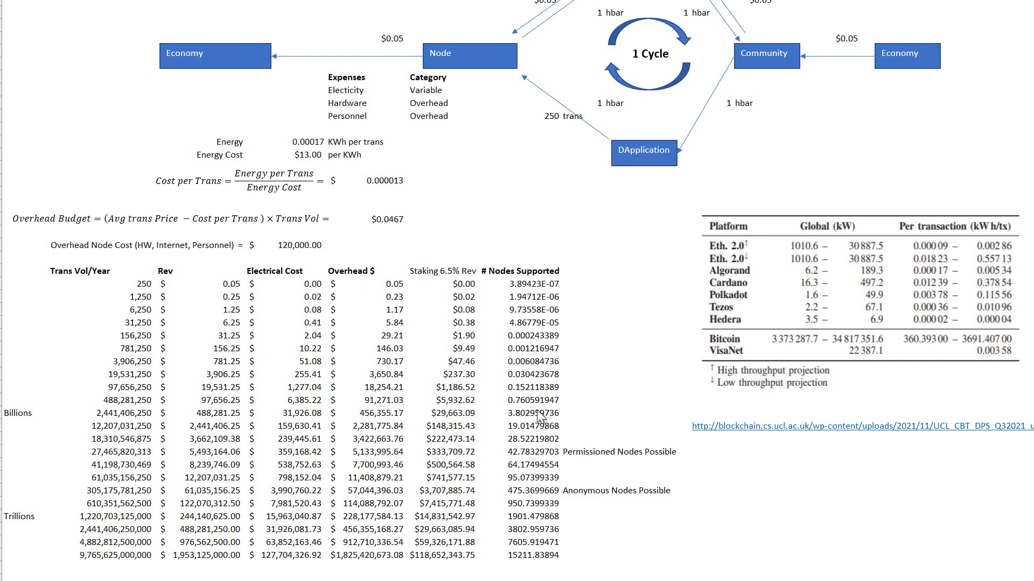
click(102, 464)
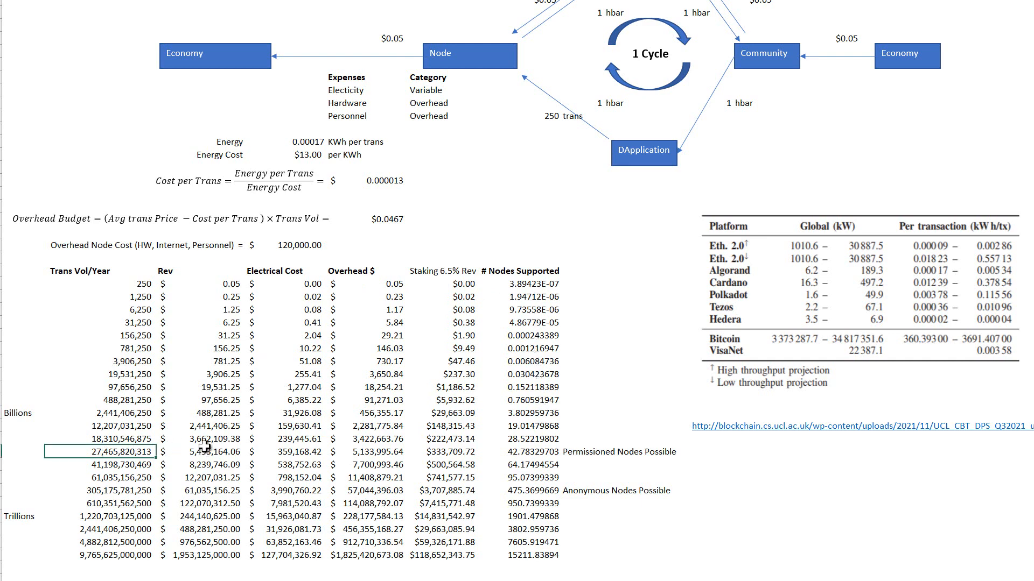
mouse_move(487, 459)
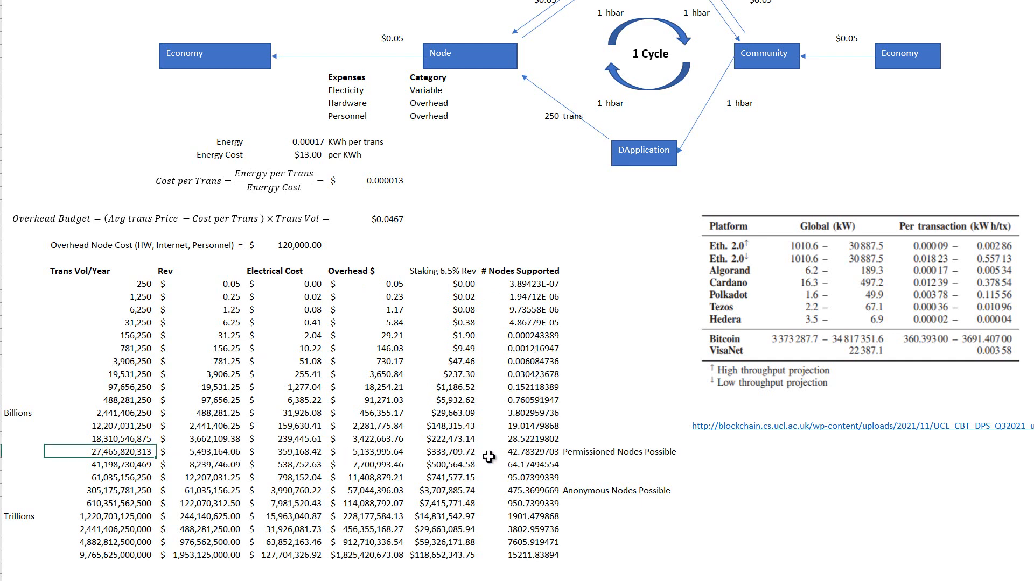
click(533, 452)
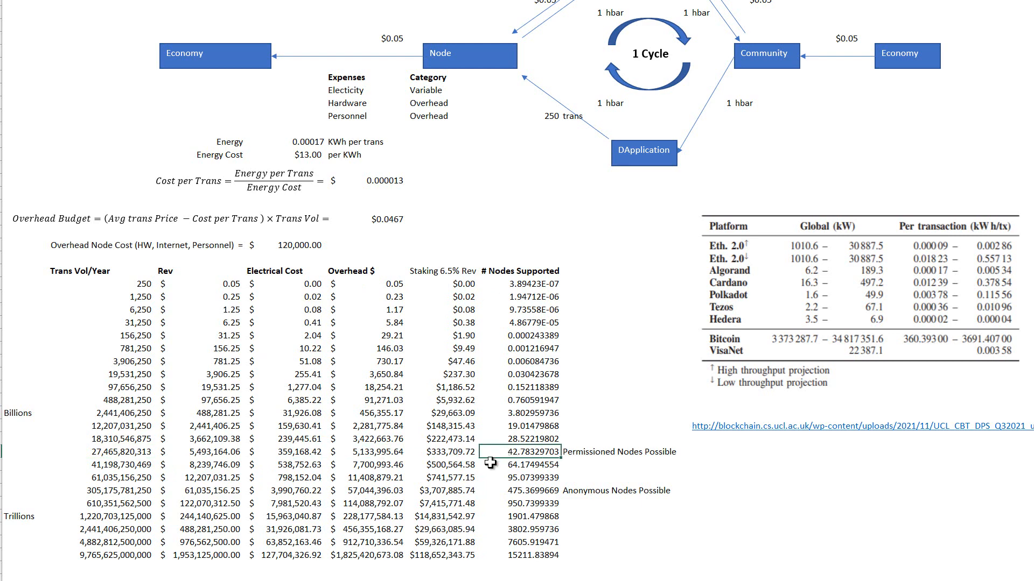
mouse_move(495, 466)
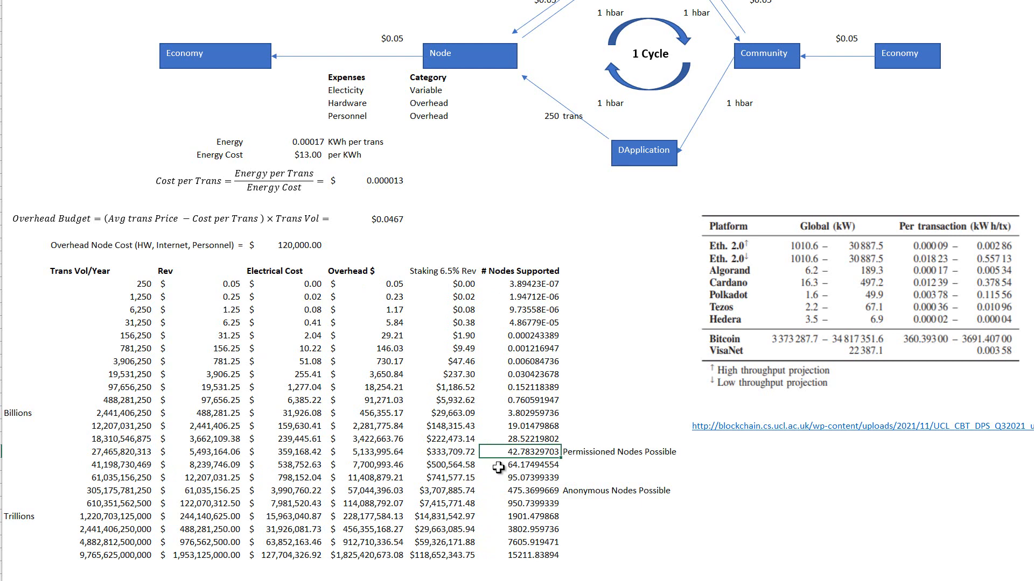
mouse_move(73, 496)
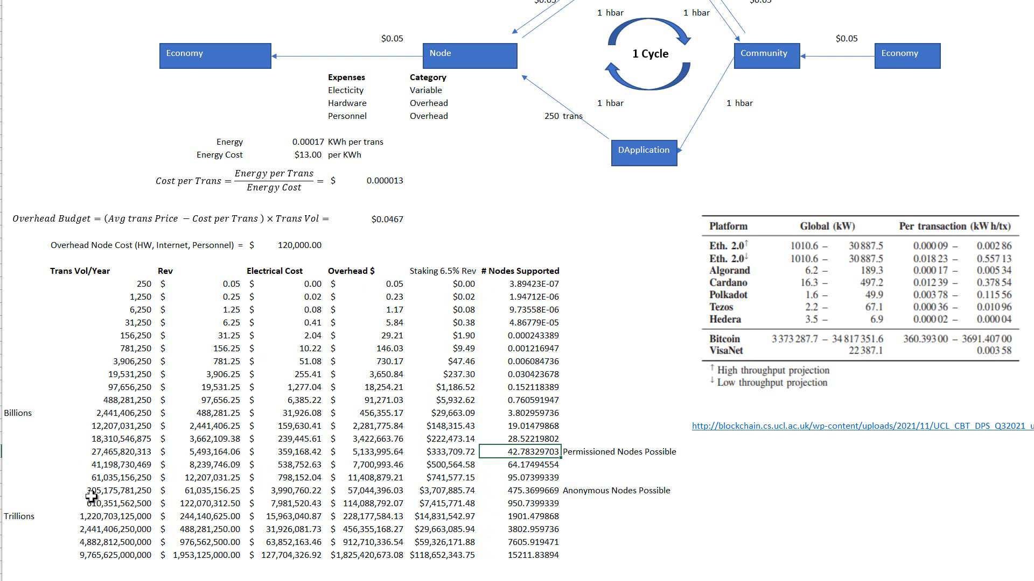
click(107, 491)
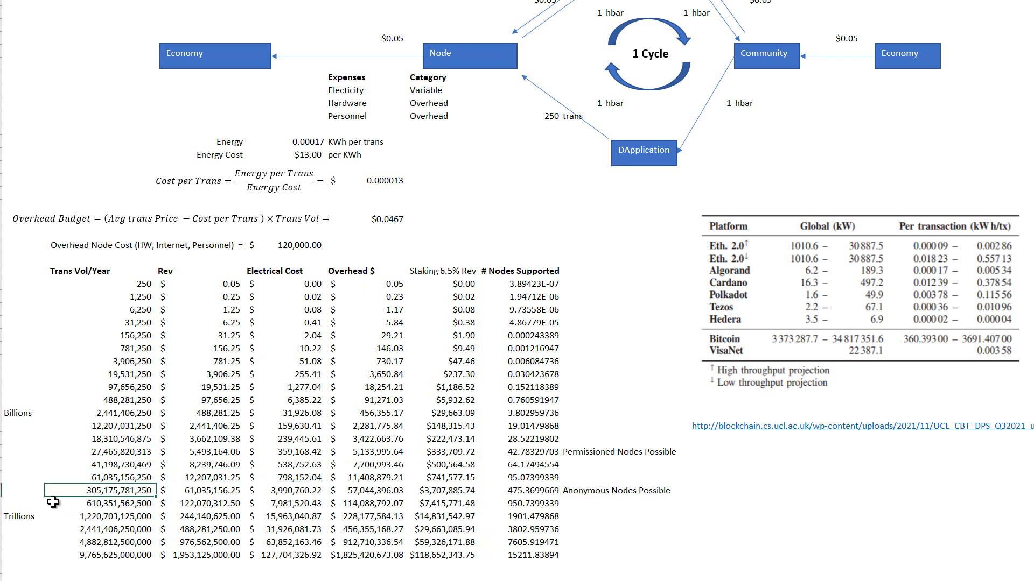
mouse_move(480, 499)
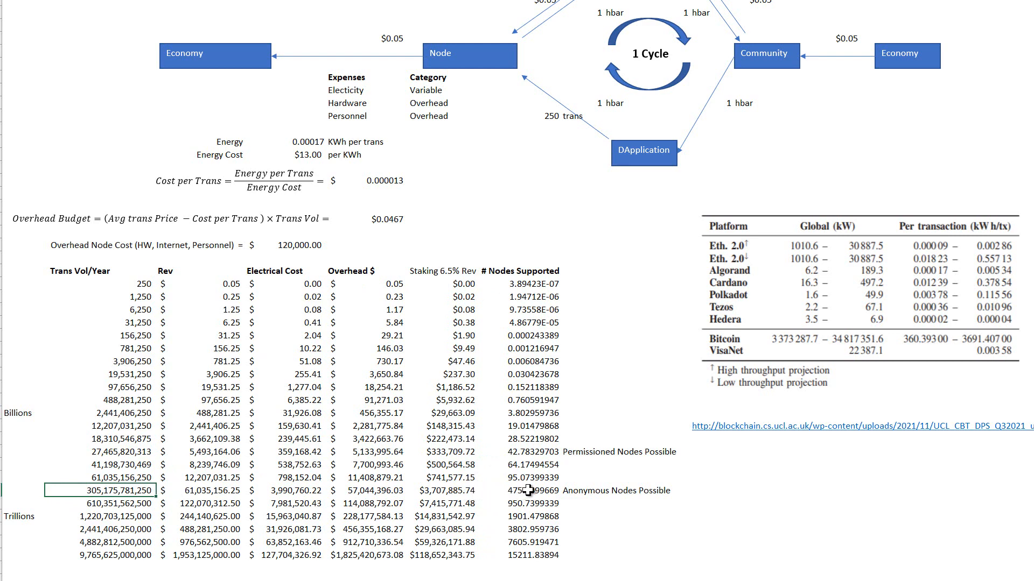
click(529, 490)
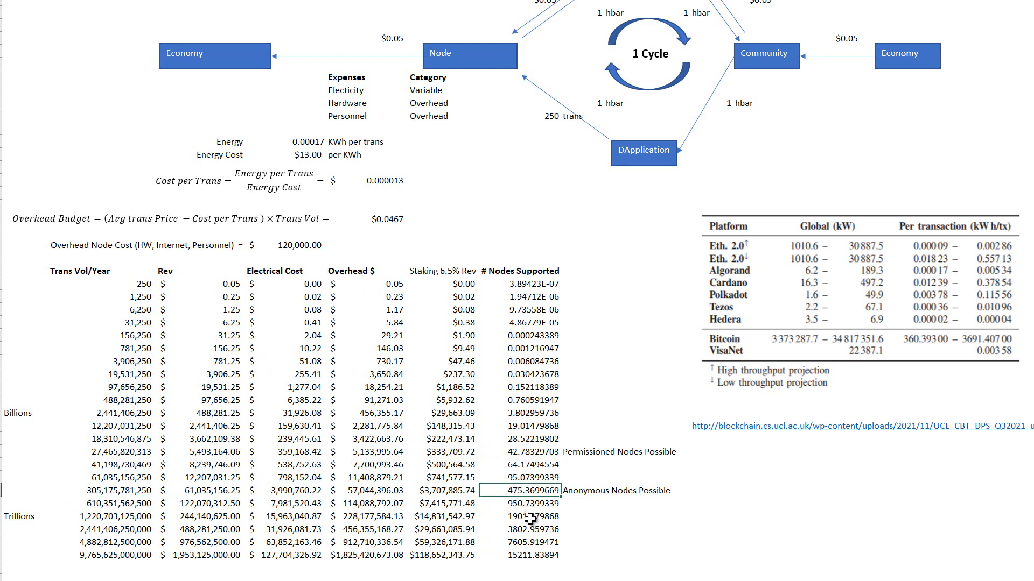
click(525, 530)
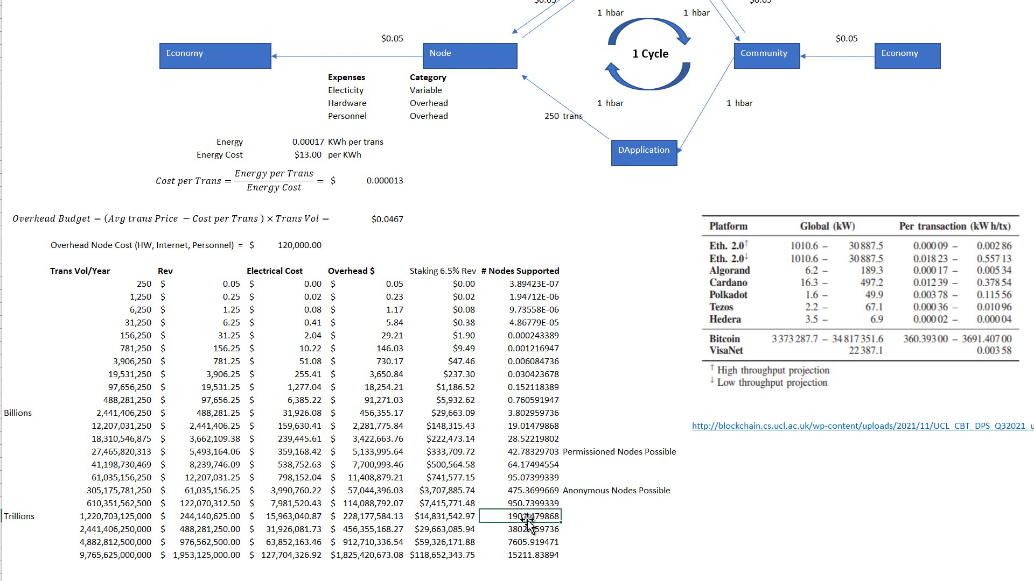
mouse_move(162, 523)
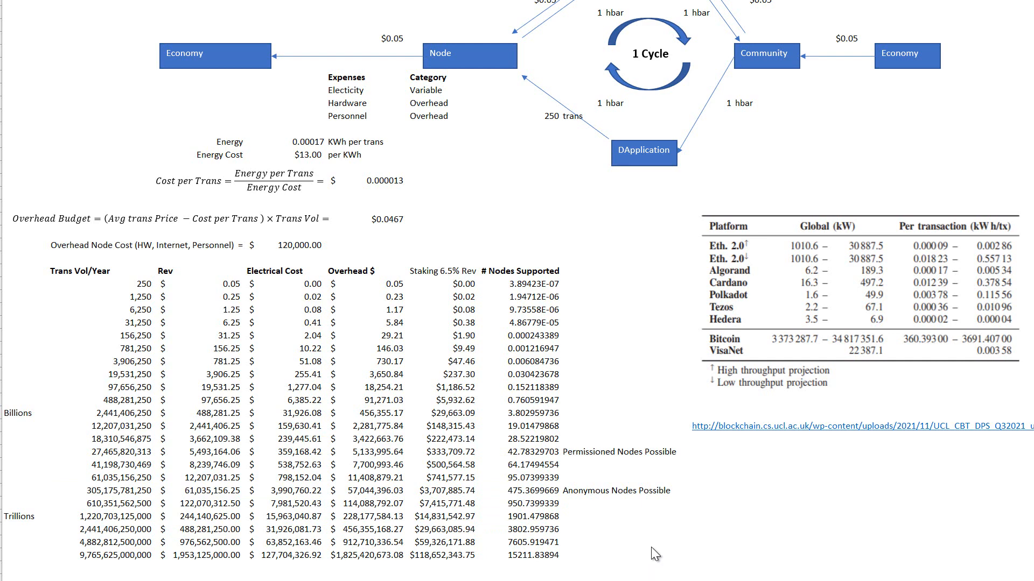
mouse_move(369, 470)
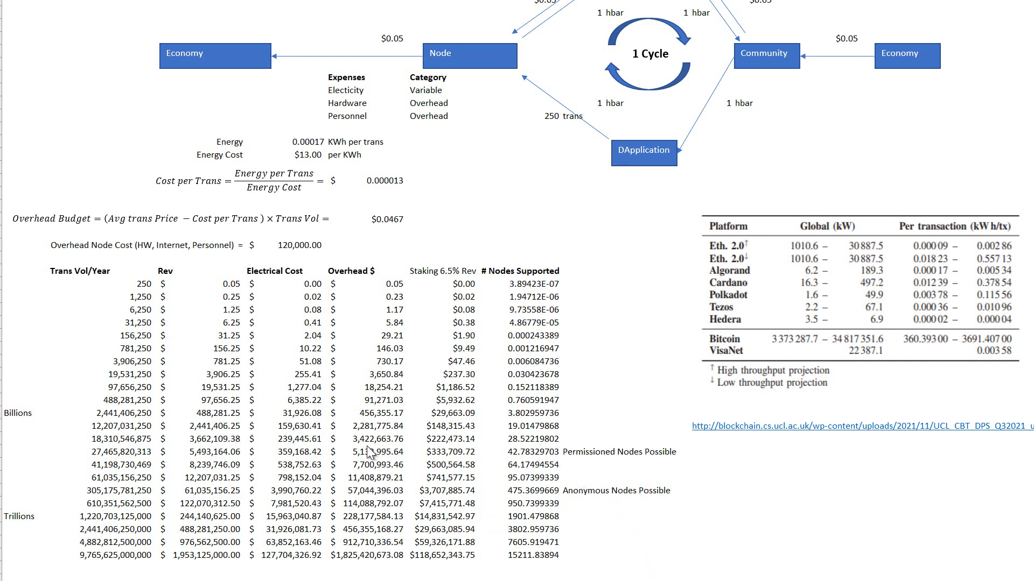